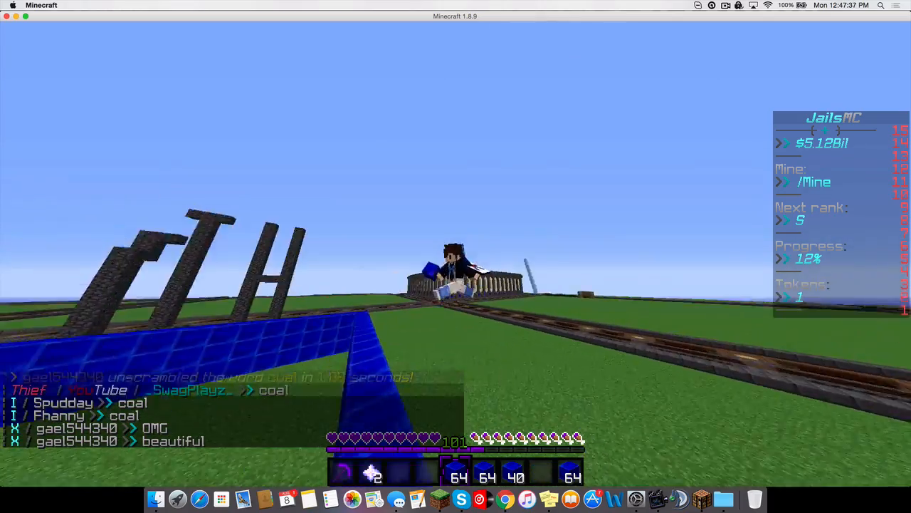
mouse_move(456, 256)
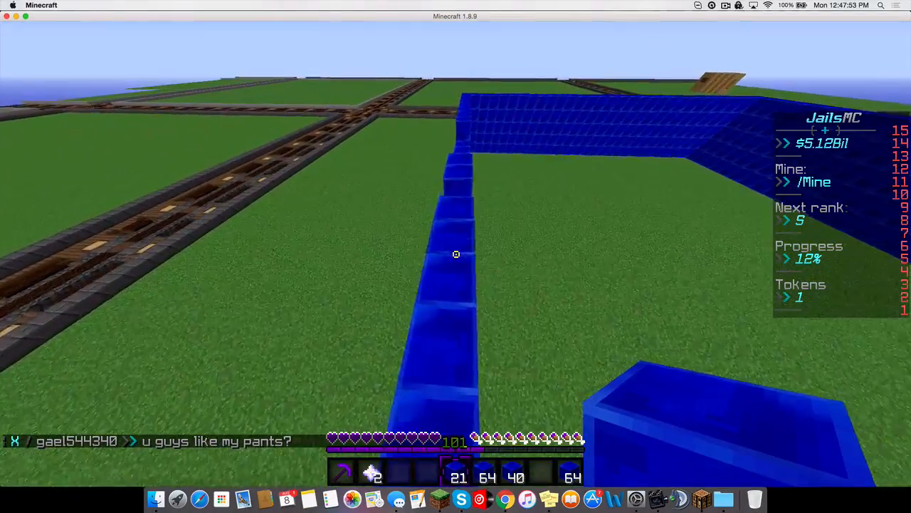
mouse_move(455, 254)
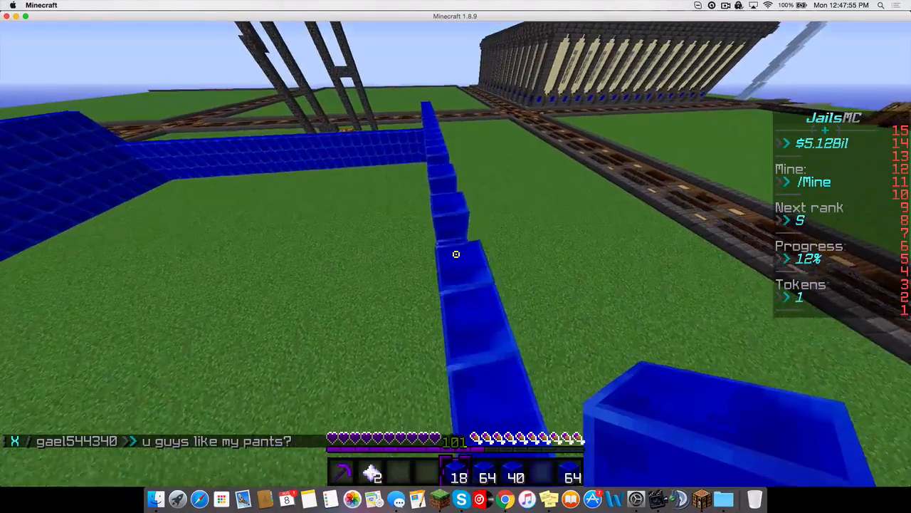
mouse_move(456, 254)
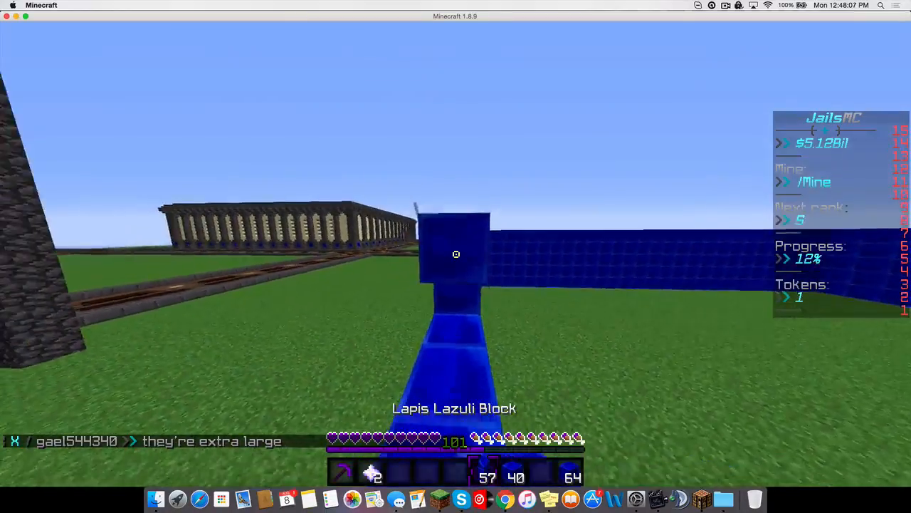
mouse_move(456, 254)
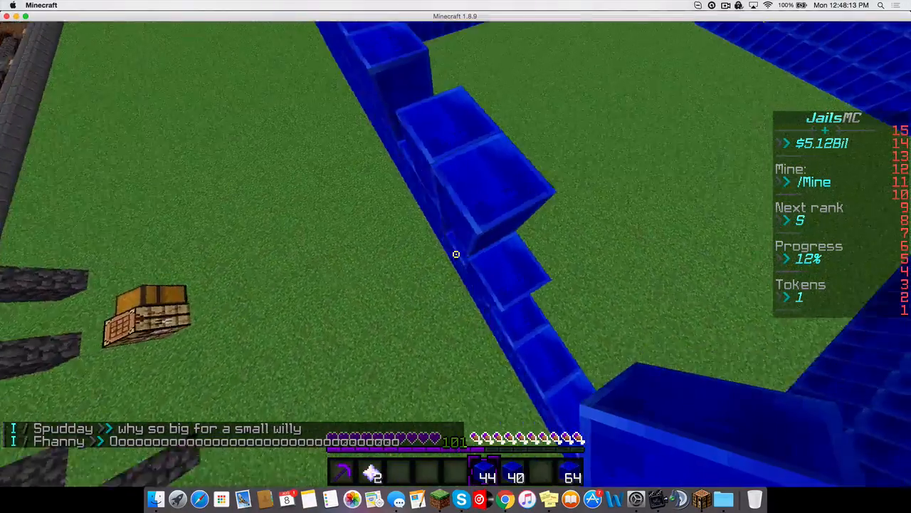
View the online player list while extending the raised lapis line along the wall
key(tab)
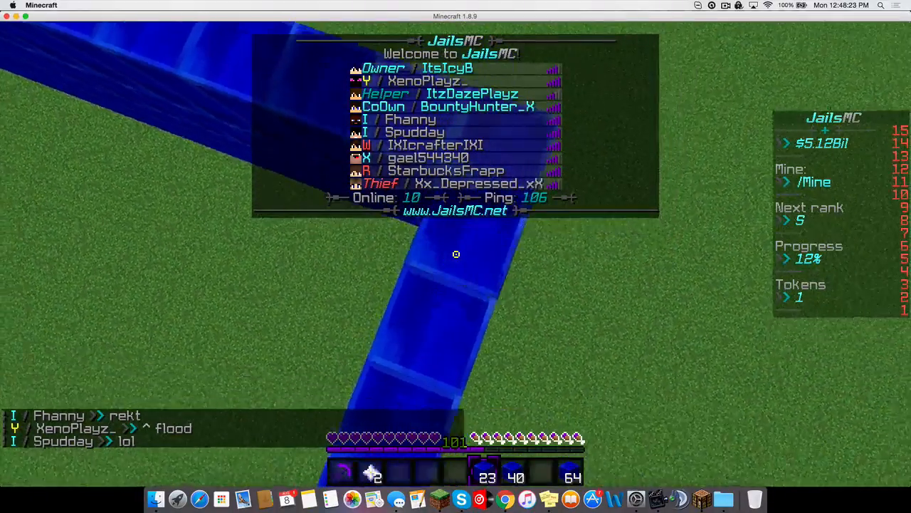
key(tab)
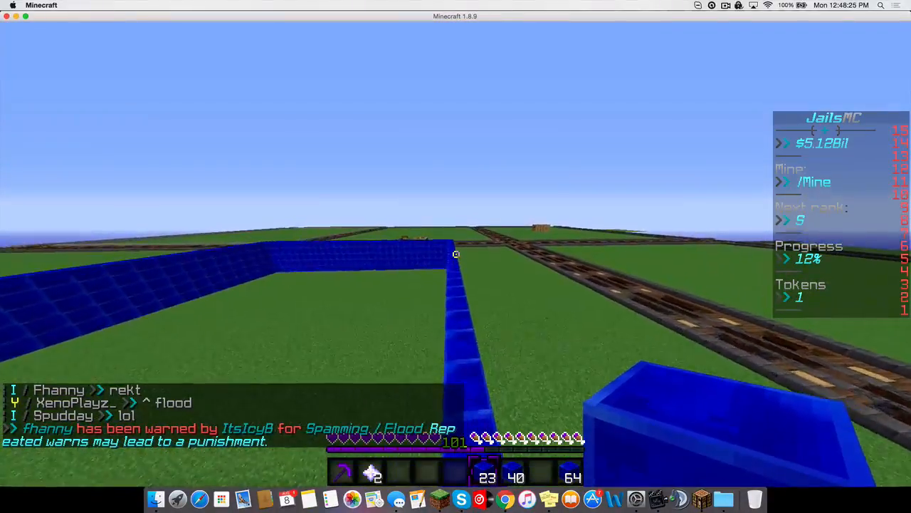
mouse_move(455, 254)
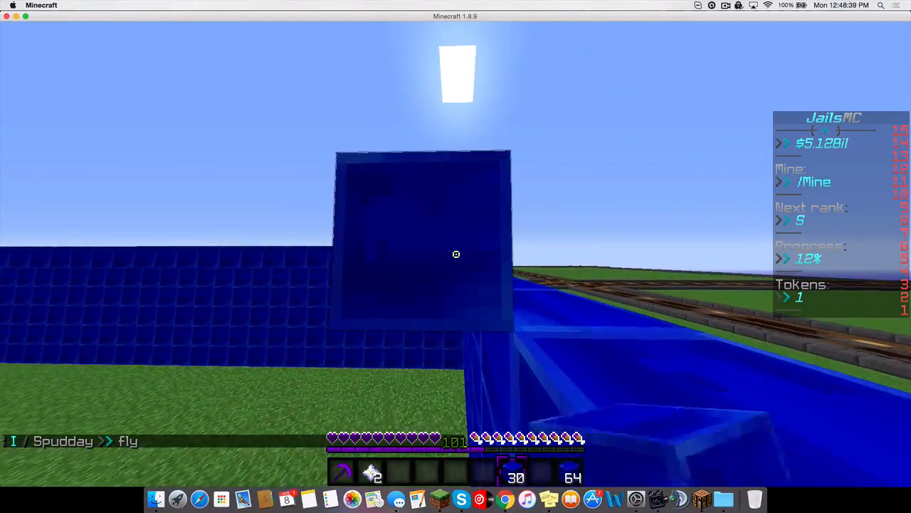
mouse_move(456, 254)
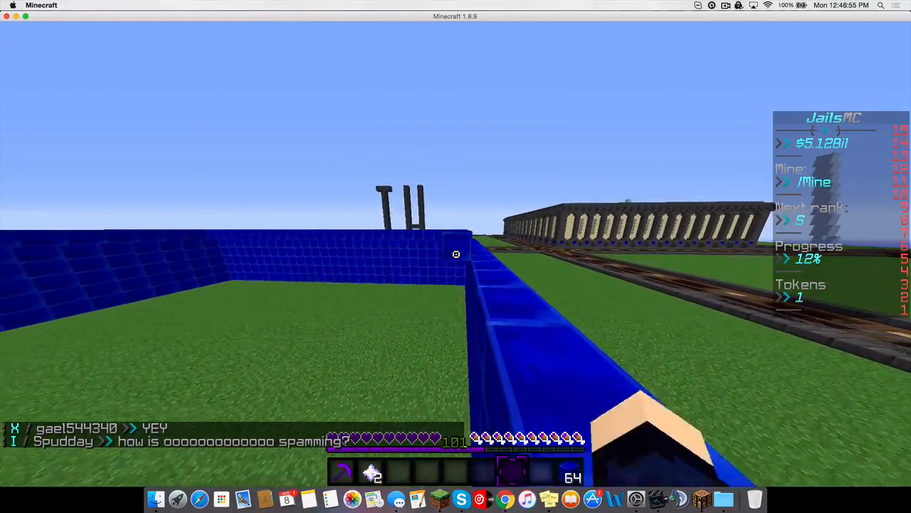
mouse_move(456, 257)
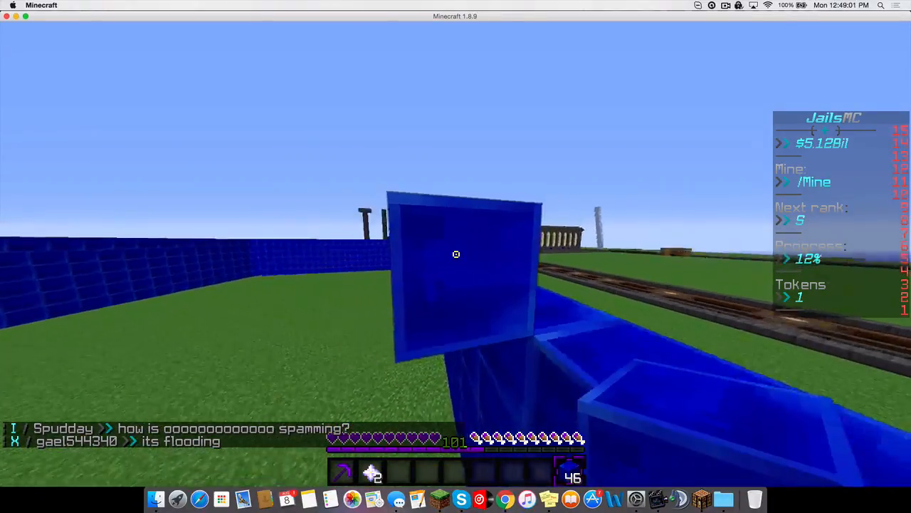
mouse_move(456, 253)
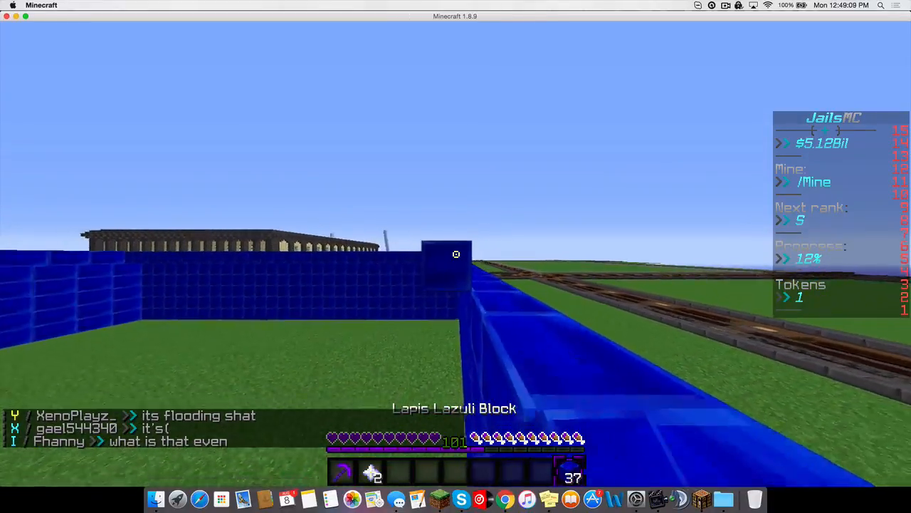
mouse_move(455, 253)
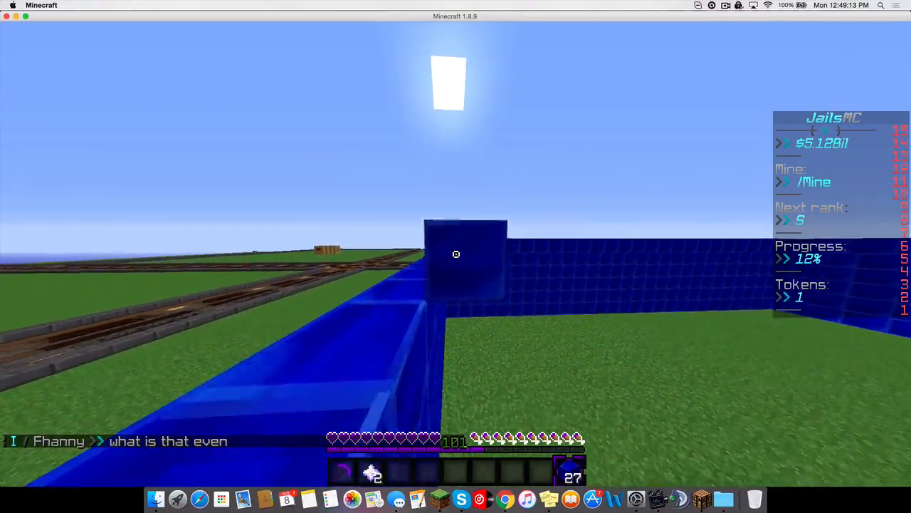
mouse_move(456, 254)
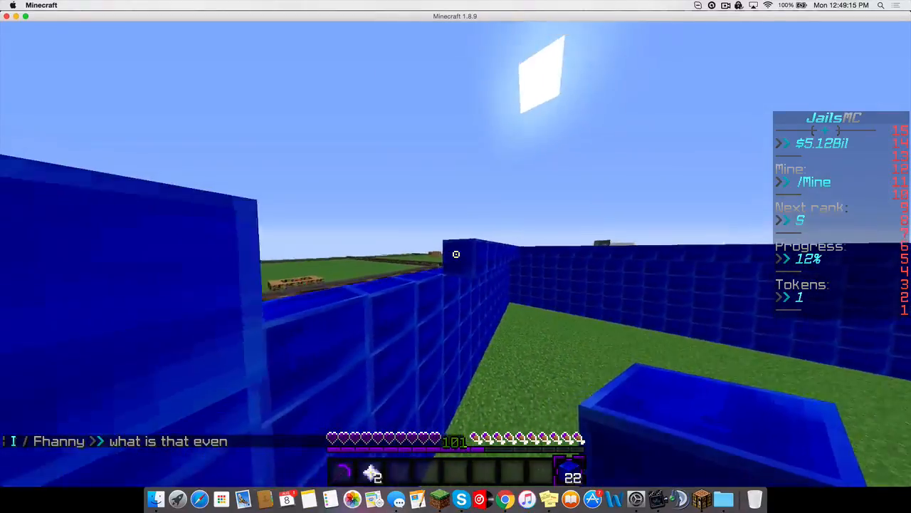
mouse_move(455, 253)
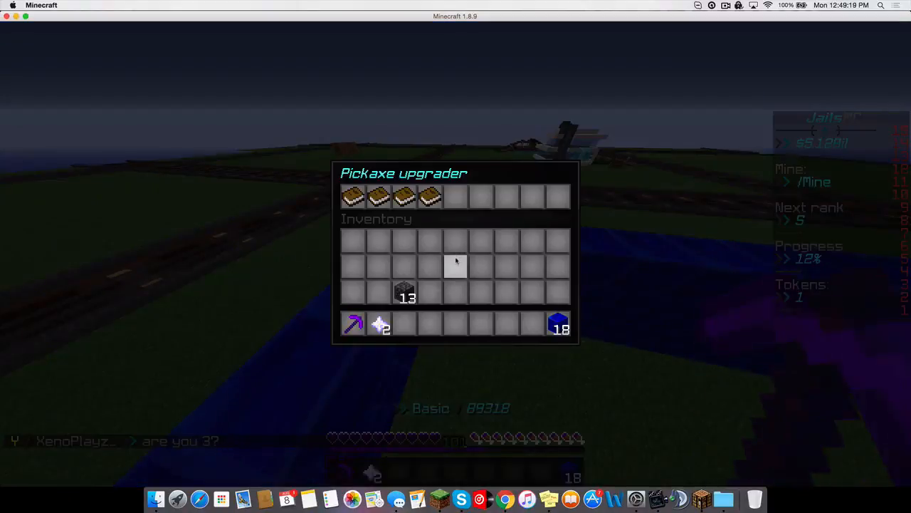
Leave the pickaxe upgrader and head to the prison mine to earn money
key(escape)
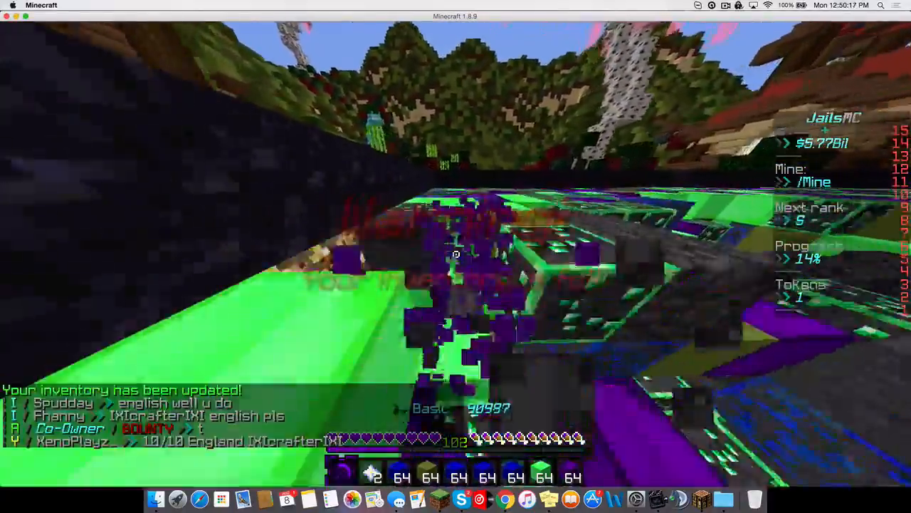
Run /block to compress mined items into blocks and check the inventory
text(/block)
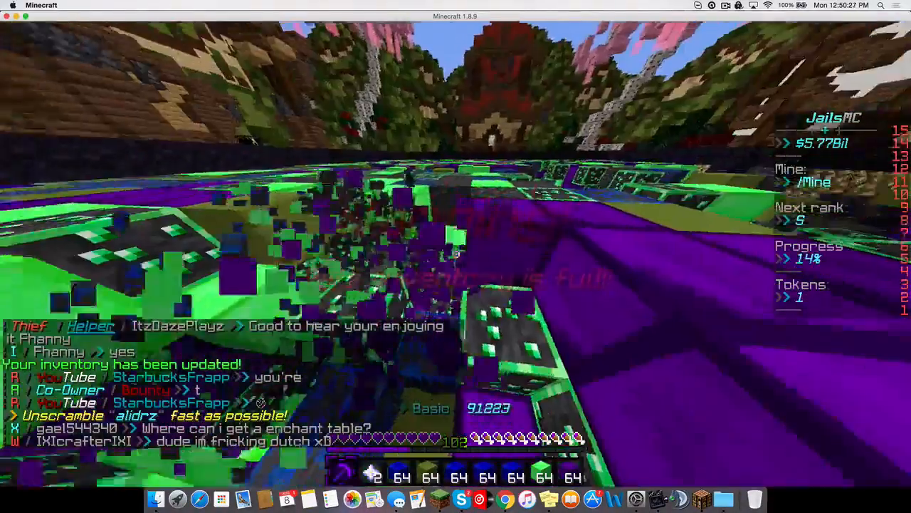
key(e)
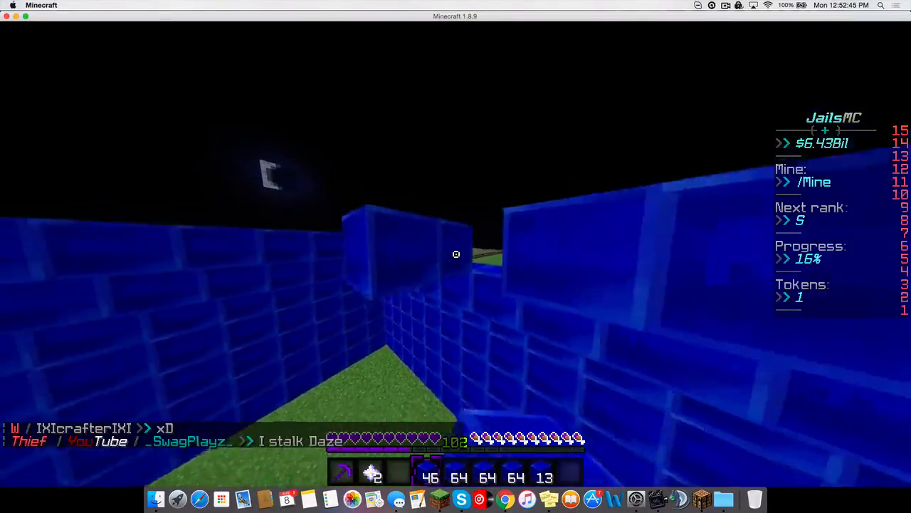
mouse_move(456, 254)
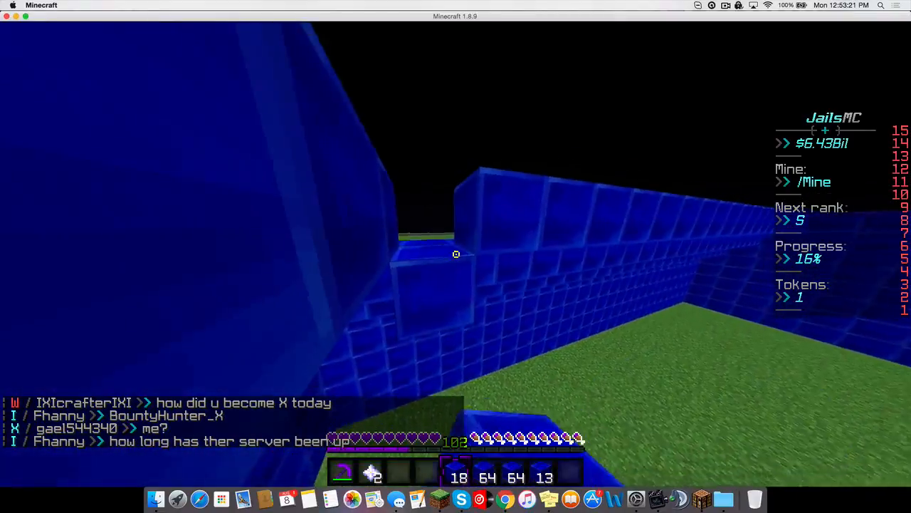
mouse_move(455, 253)
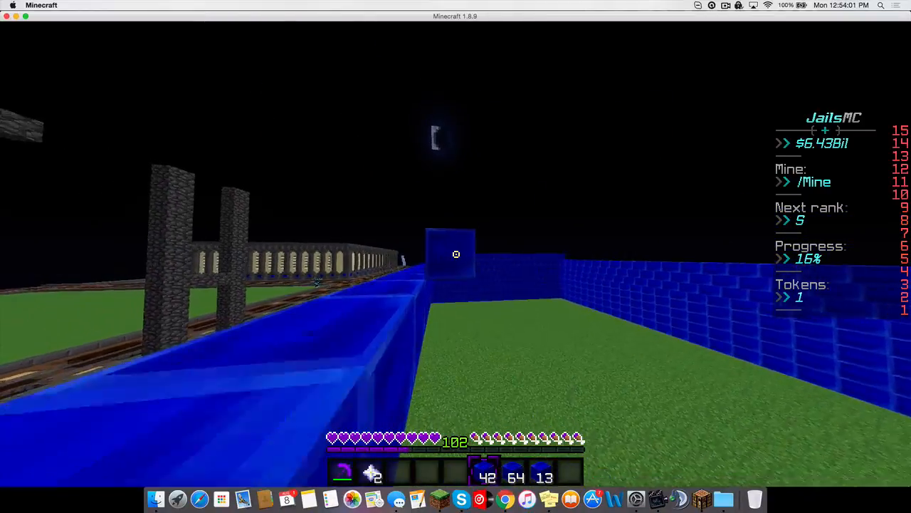
mouse_move(456, 256)
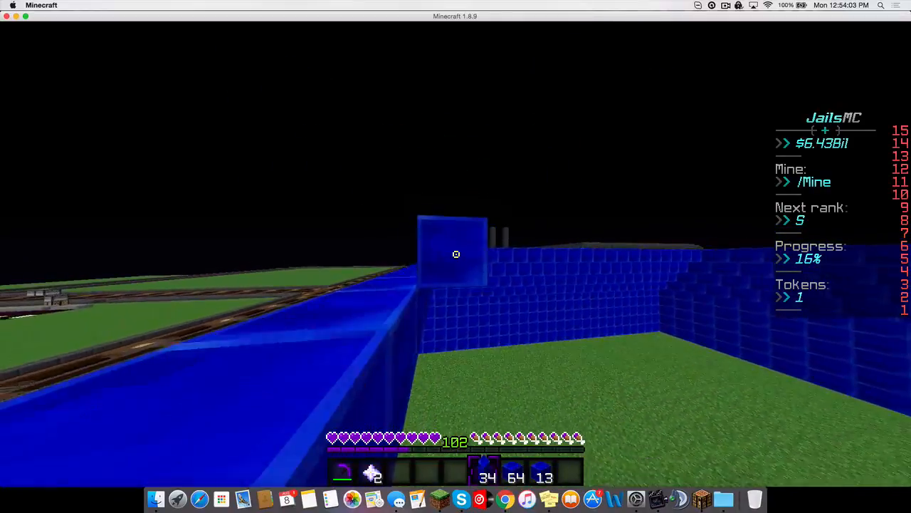
mouse_move(456, 254)
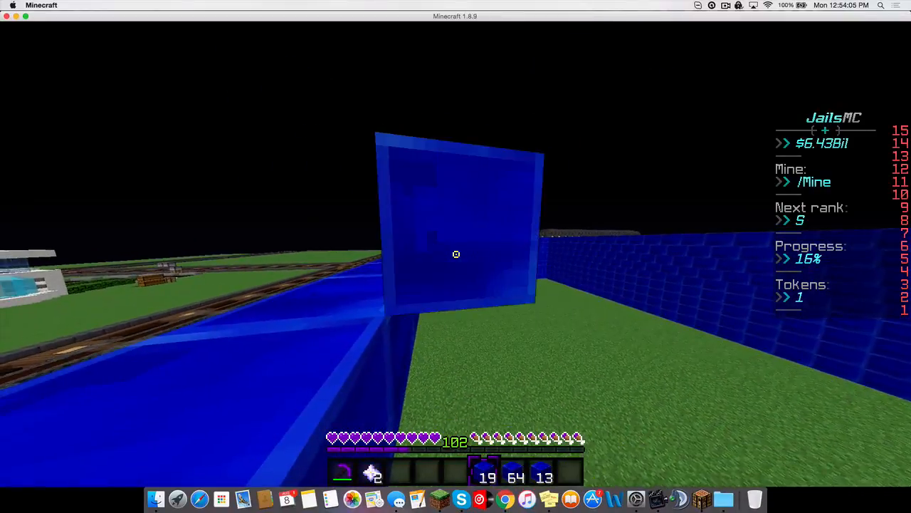